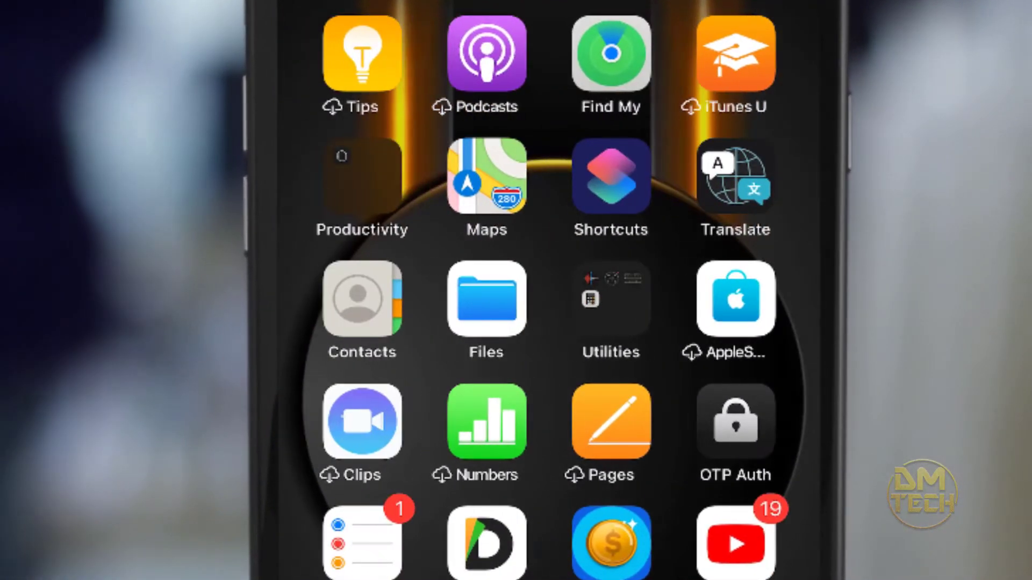
- Launch the Shortcuts app from the home screen to view All Shortcuts
{"action": "left_click", "coordinate": [609, 181]}
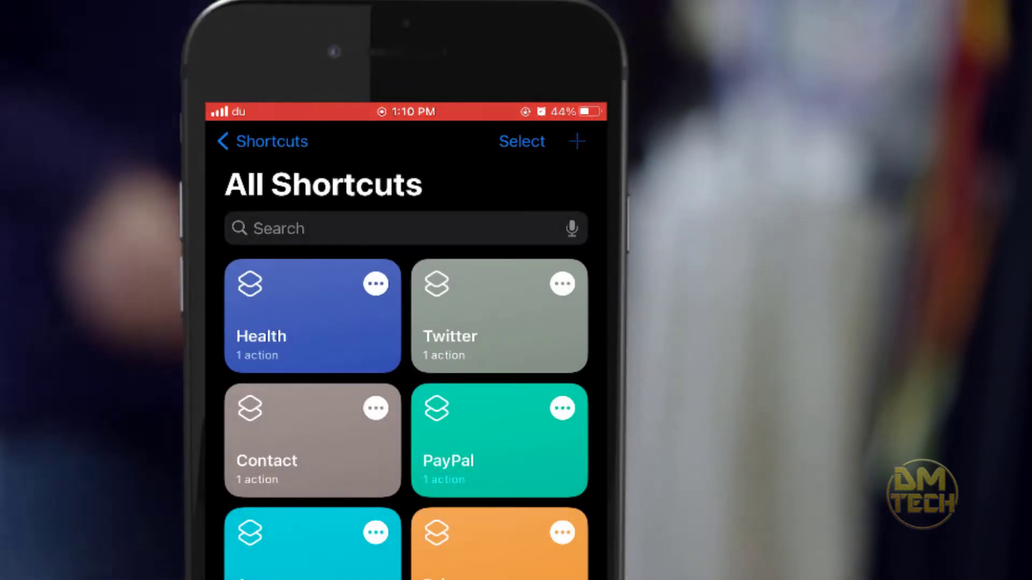
- Create a new shortcut and add the Scripting action Open App
{"action": "left_click", "coordinate": [577, 141]}
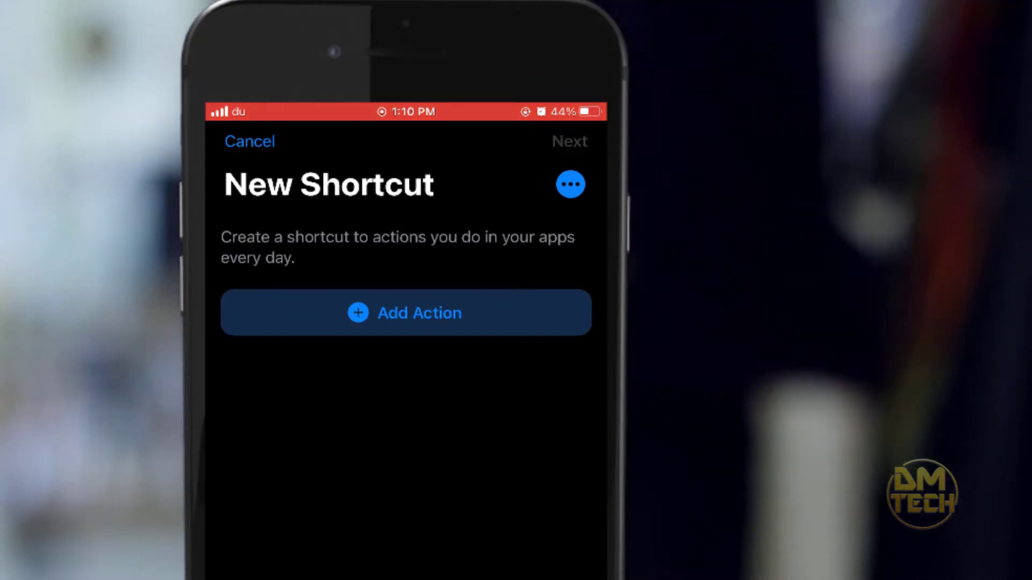
{"action": "left_click", "coordinate": [407, 313]}
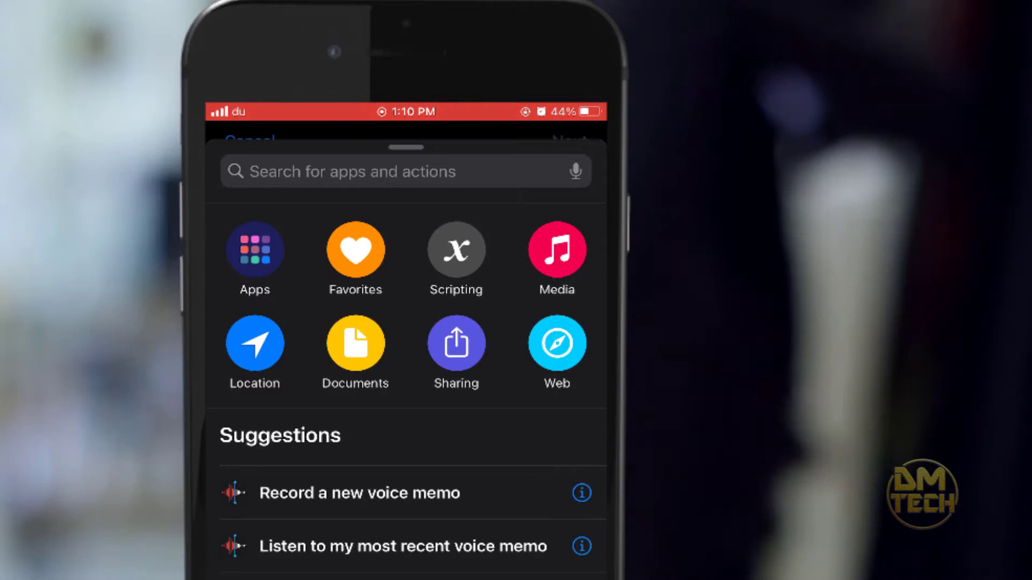
{"action": "left_click", "coordinate": [455, 251]}
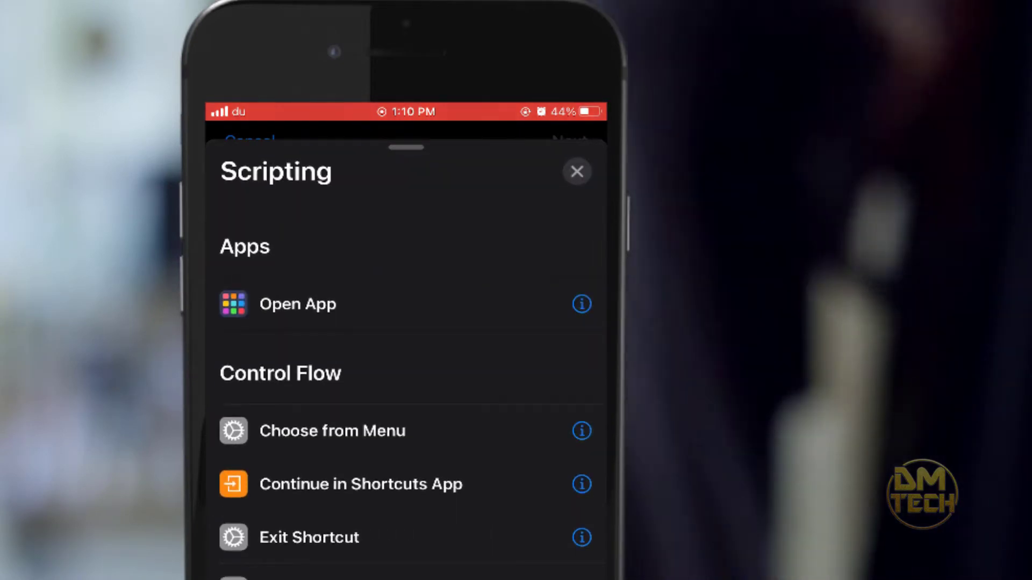
{"action": "left_click", "coordinate": [297, 303]}
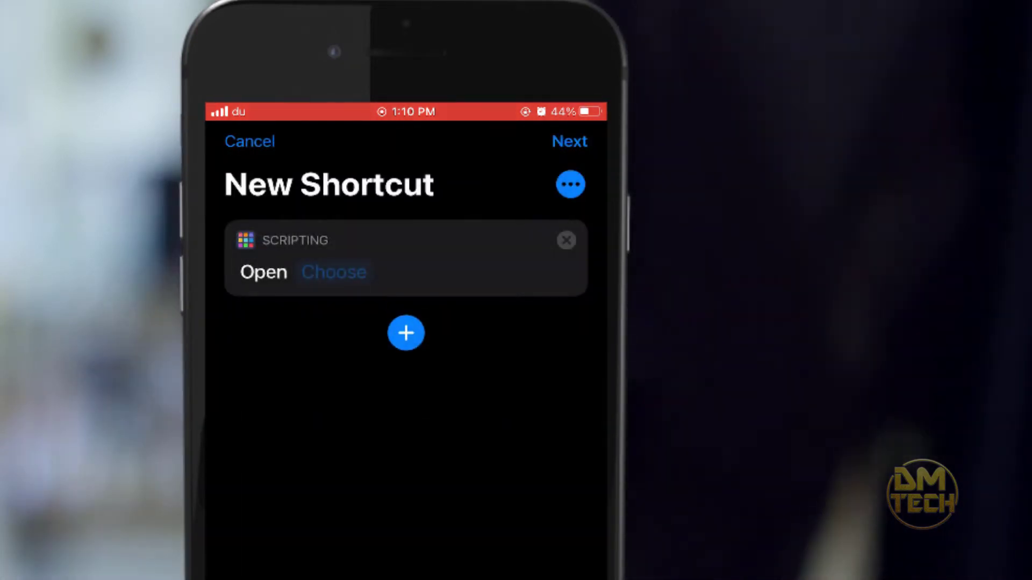
{"action": "left_click", "coordinate": [333, 272]}
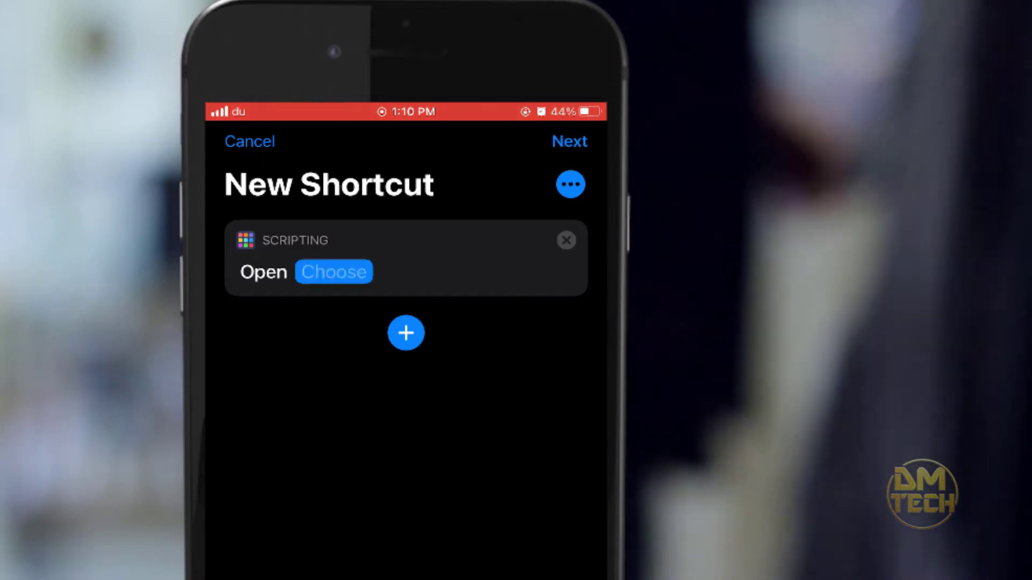
- Search the app list for 'Clock' and set it as the app to open
{"action": "left_click", "coordinate": [332, 272]}
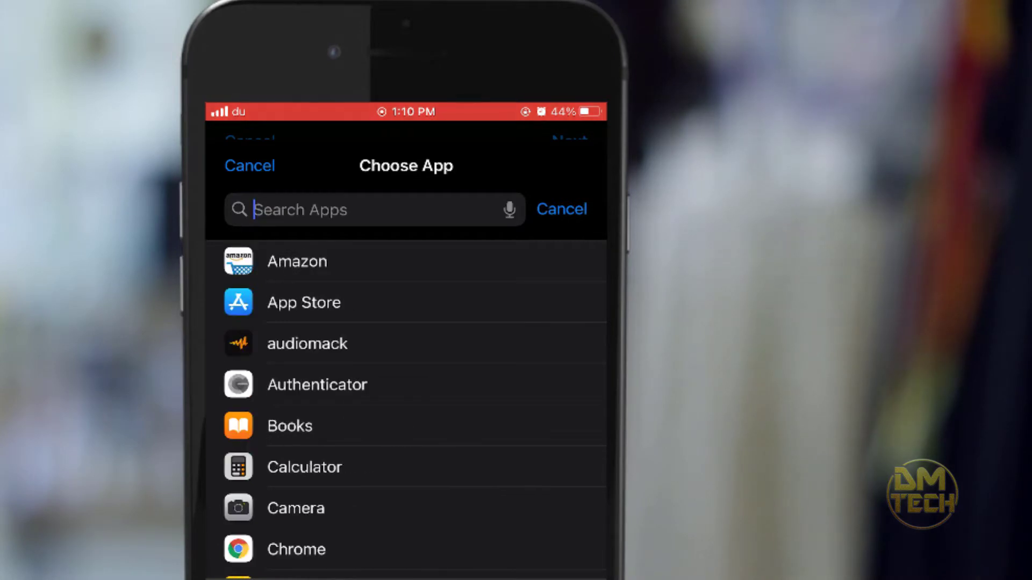
{"action": "type", "text": "Clo"}
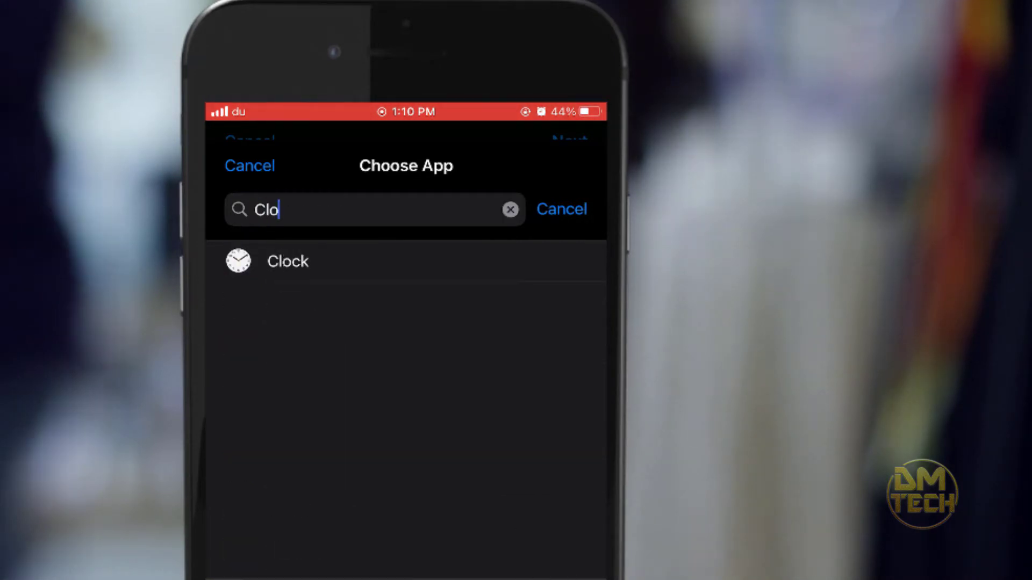
{"action": "type", "text": "ck"}
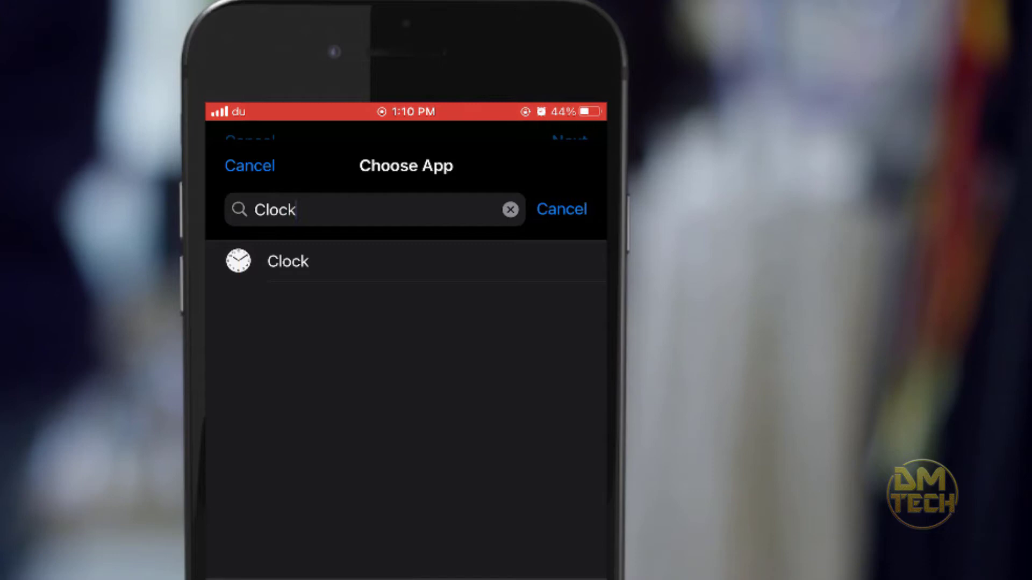
{"action": "left_click", "coordinate": [286, 262]}
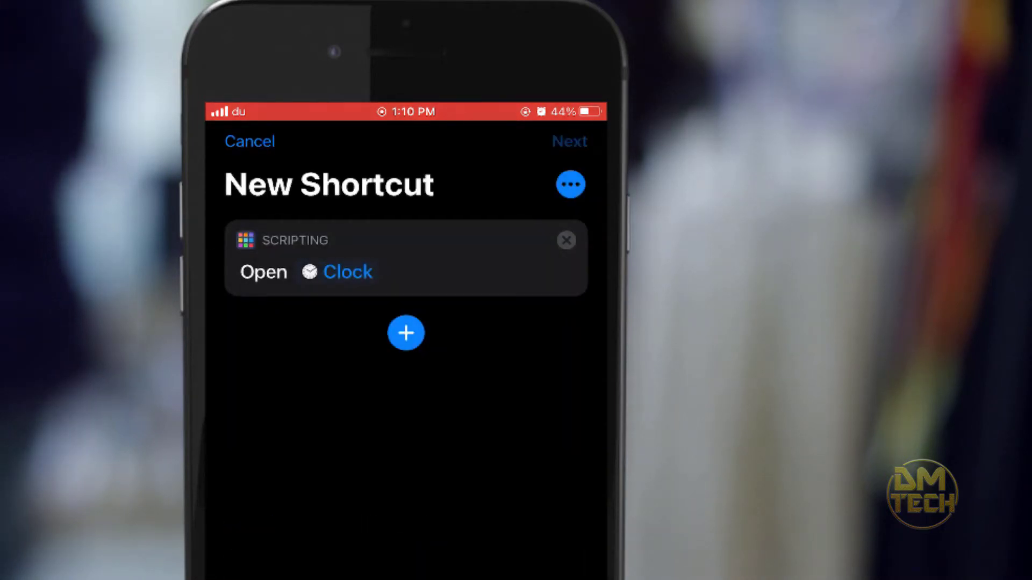
- Name the shortcut 'Clock' and save it
{"action": "left_click", "coordinate": [569, 184]}
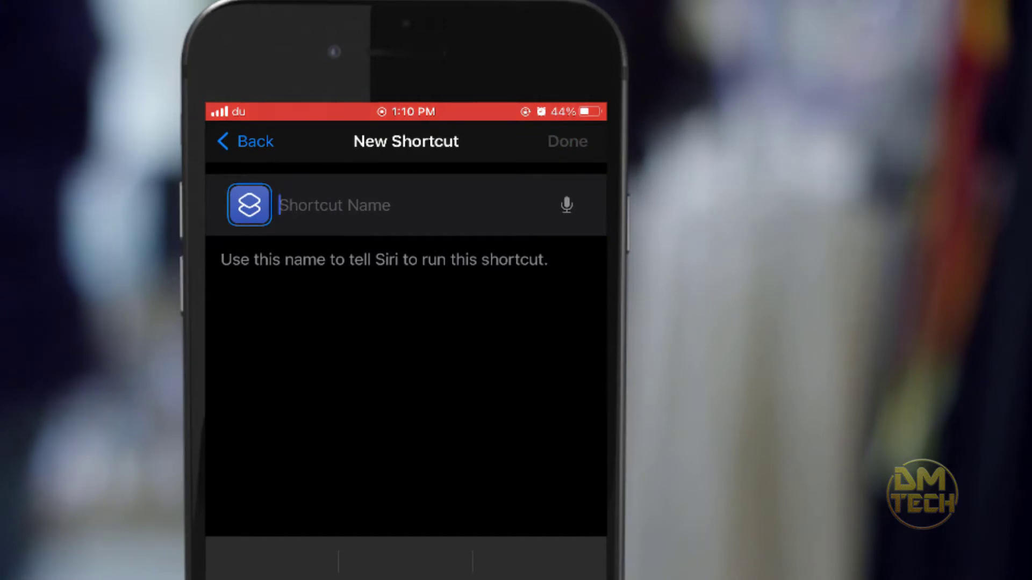
{"action": "type", "text": "Clo"}
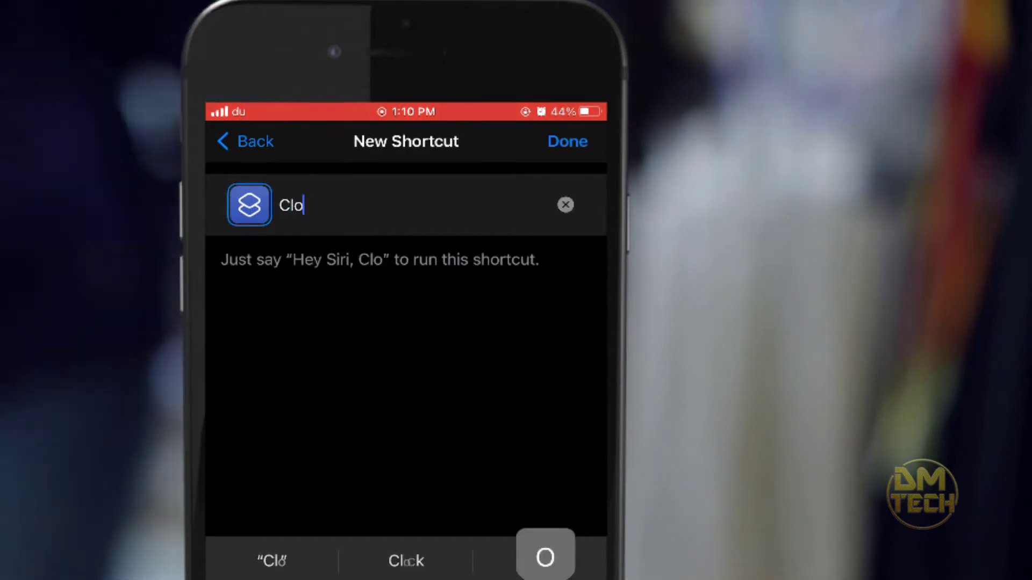
{"action": "type", "text": "ck"}
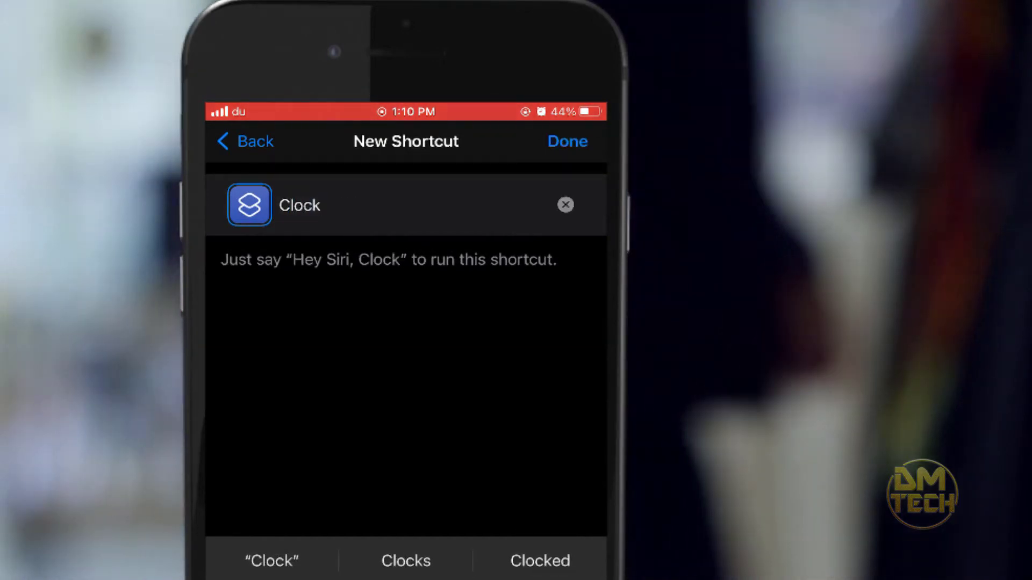
{"action": "left_click", "coordinate": [566, 141]}
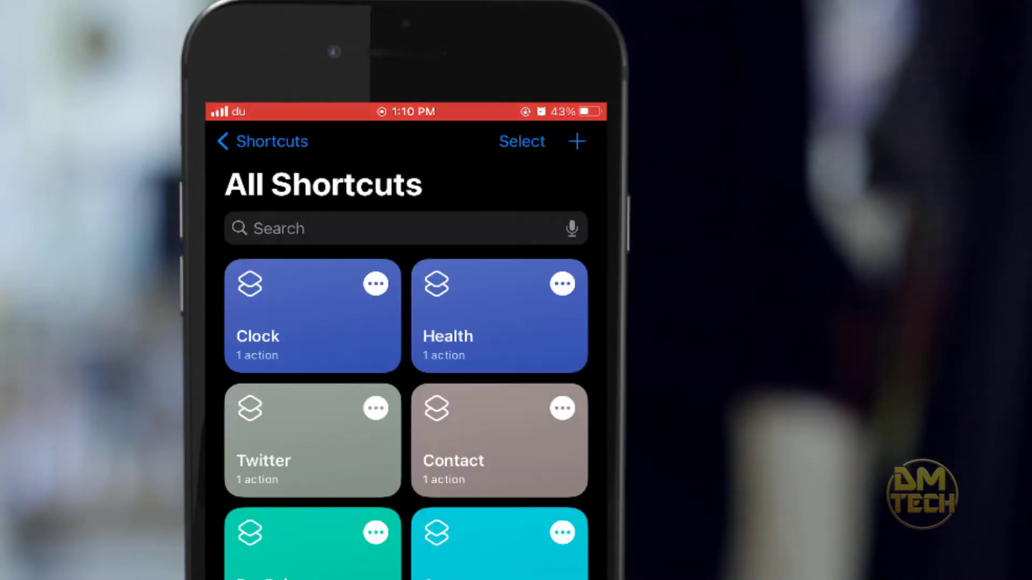
- Add the Clock shortcut to the home screen with a blue clock icon
{"action": "left_click", "coordinate": [310, 316]}
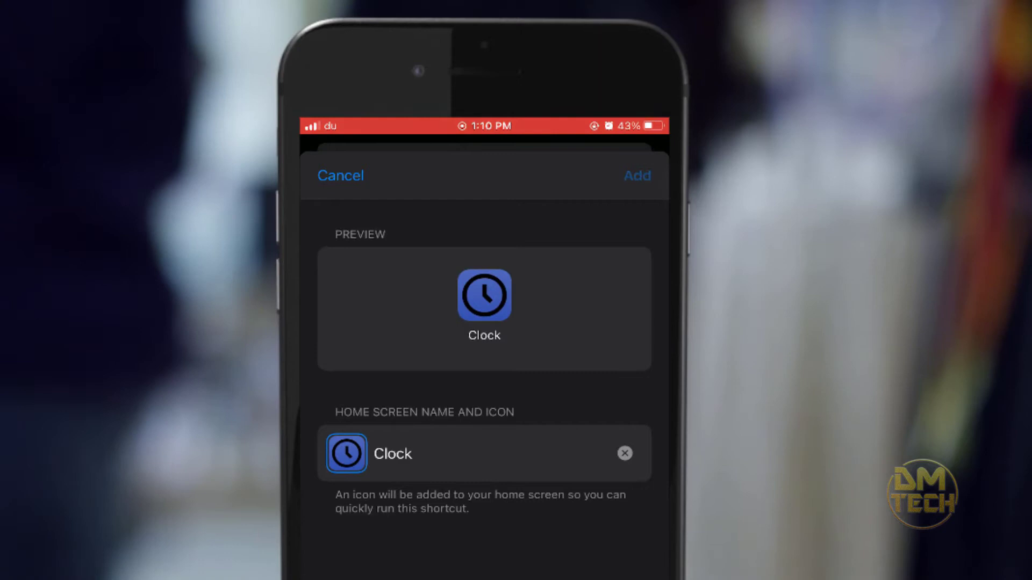
{"action": "left_click", "coordinate": [636, 175]}
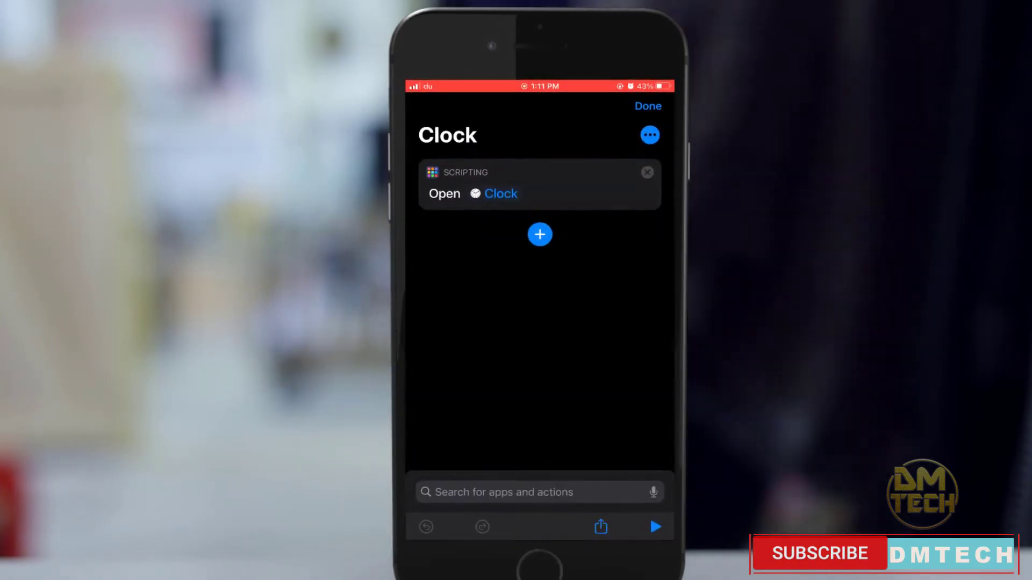
- Close the Clock shortcut editor, returning to All Shortcuts with Clock listed first
{"action": "left_click", "coordinate": [647, 106]}
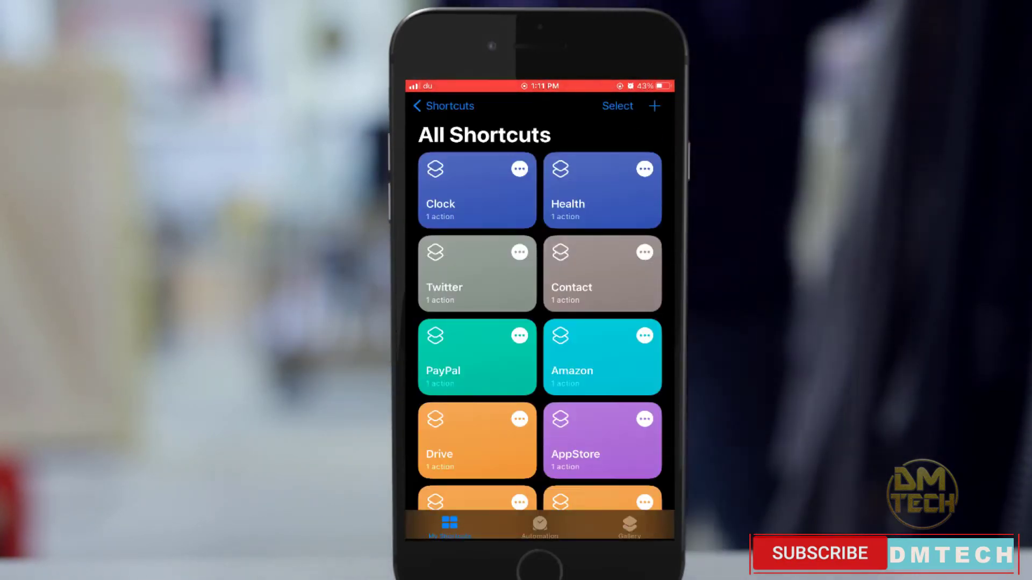